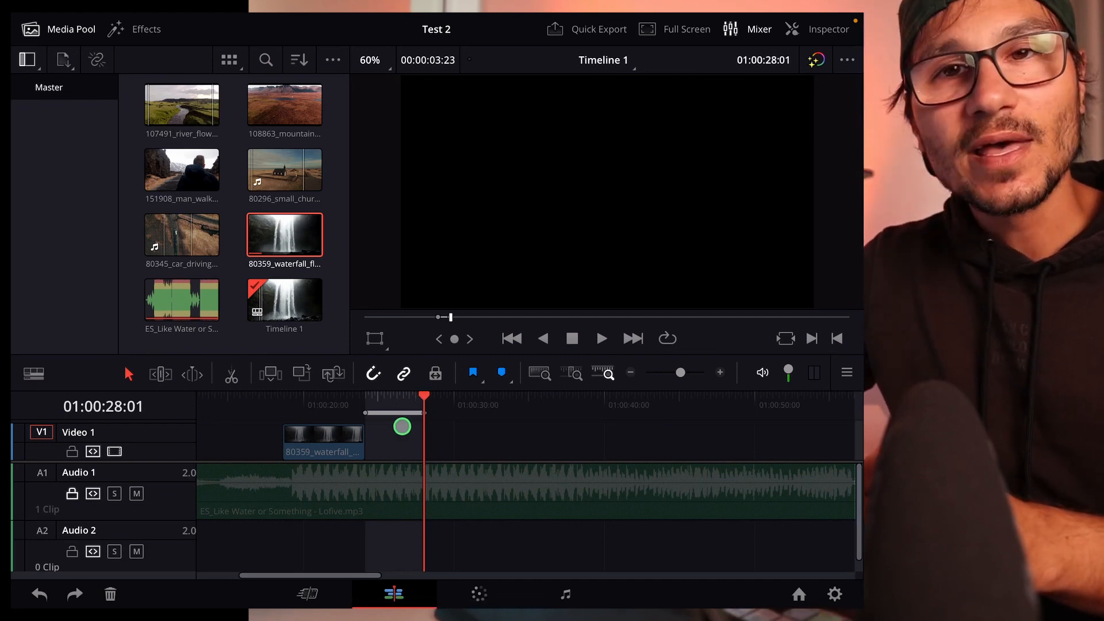
Open the Keyboard Customization panel listing all commands and keystrokes
left_click(285, 170)
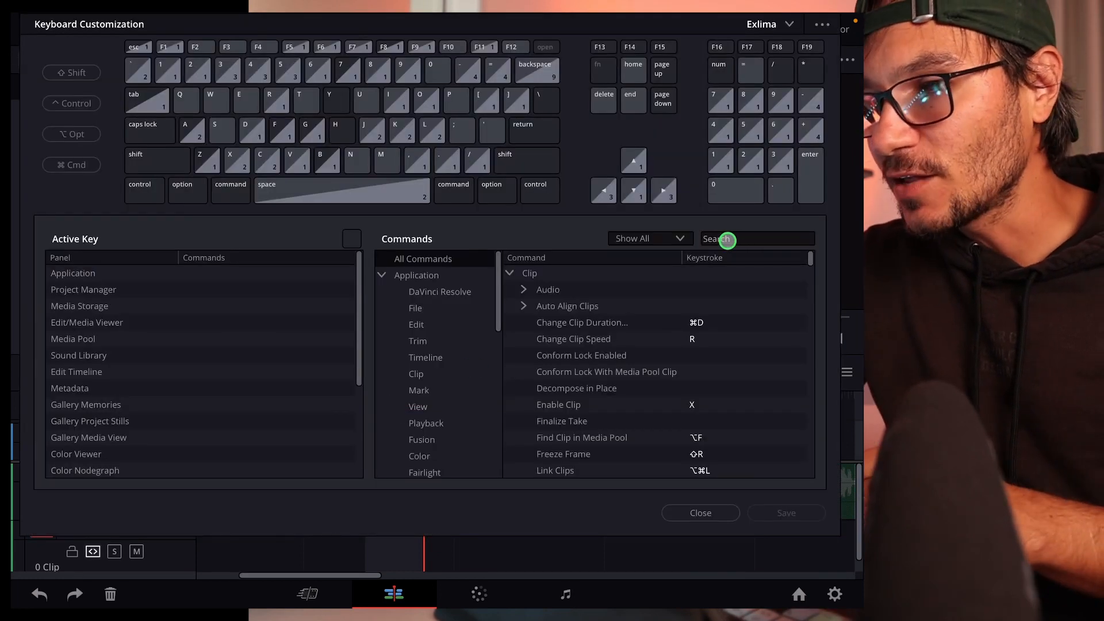
Search commands for 'Fit' and inspect the second Fit to Fill shortcut
type("Fit to")
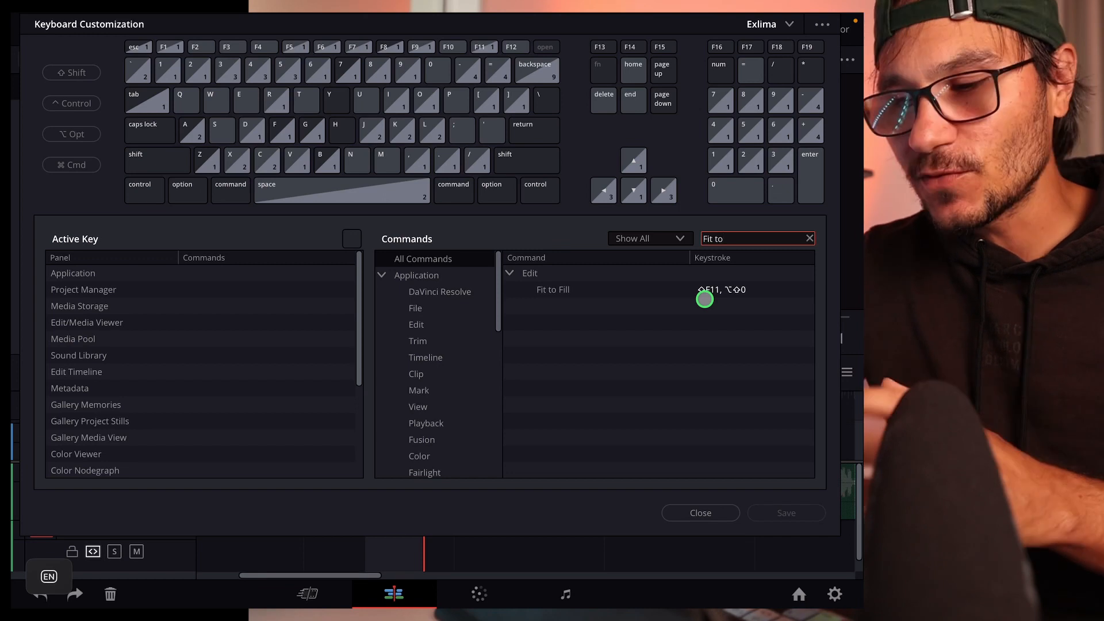
mouse_move(726, 426)
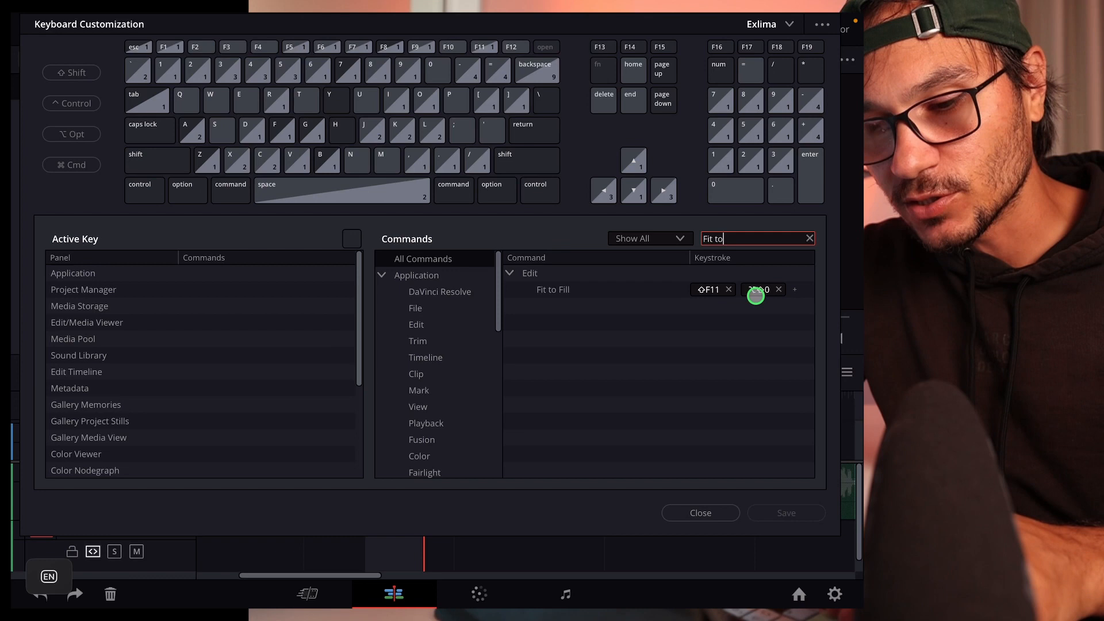
left_click(701, 513)
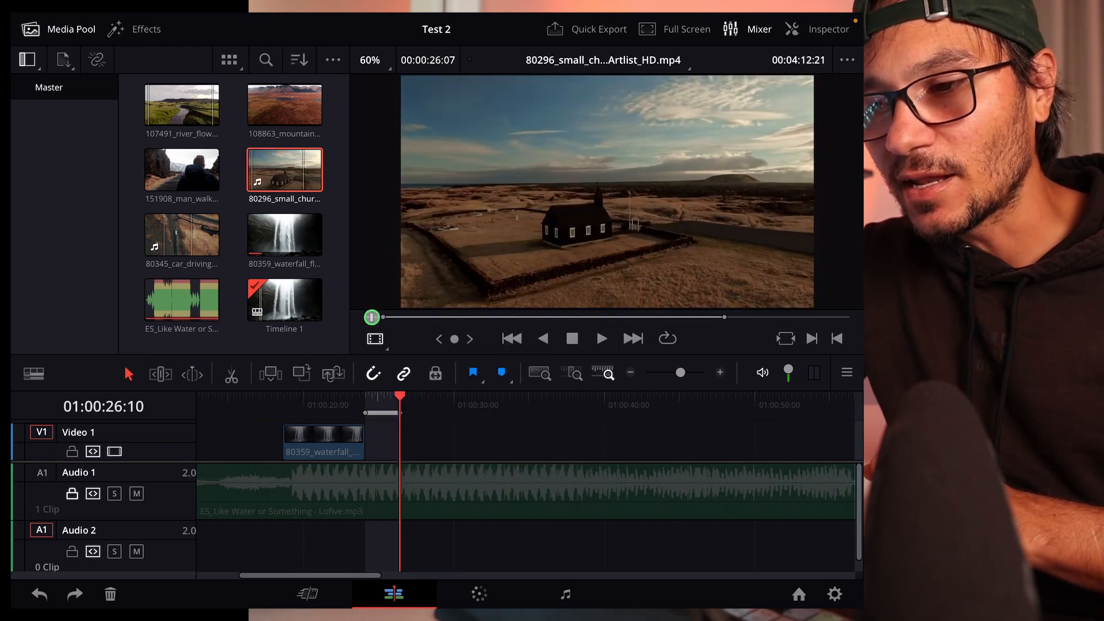
Scrub through the 80296_small_church clip in the source viewer
left_click_drag(372, 317, 479, 314)
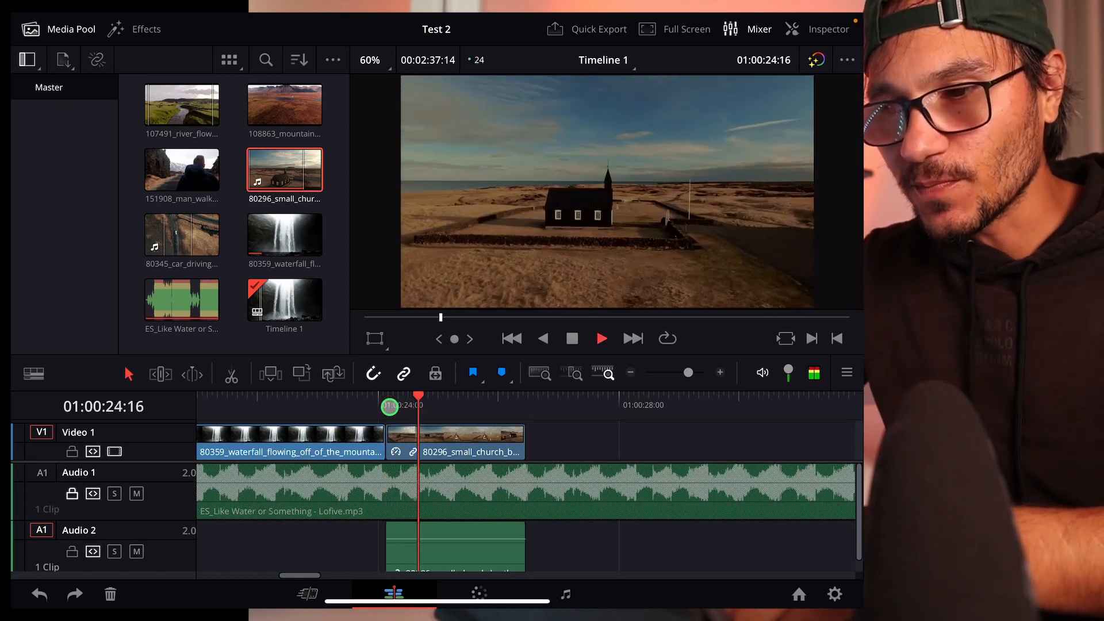
Play back the gap after the waterfall clip, now filled with church footage
left_click(602, 339)
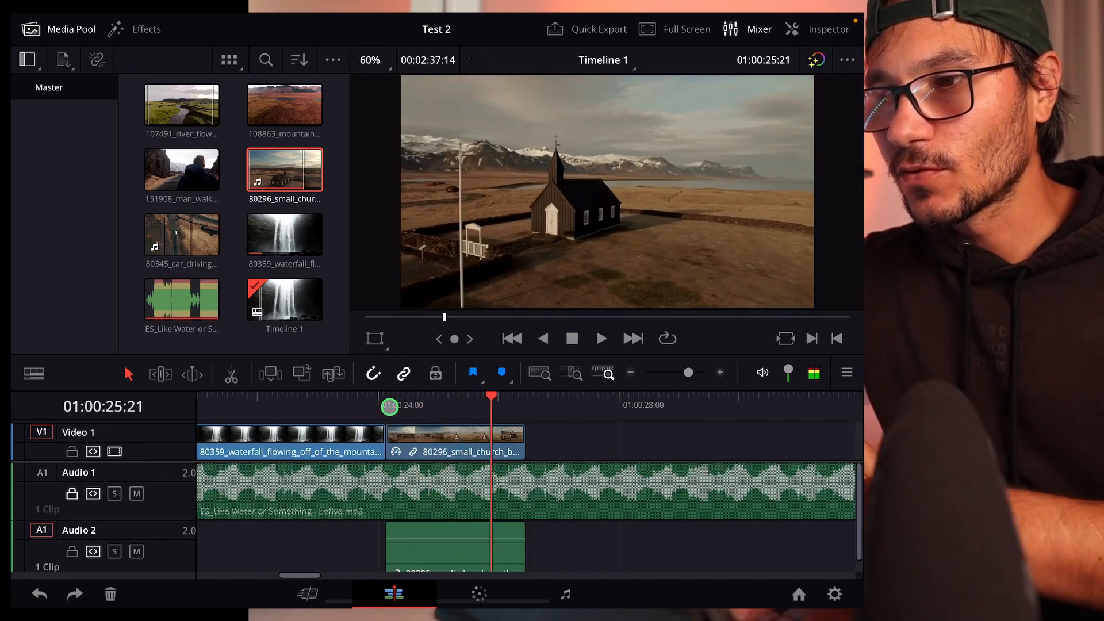